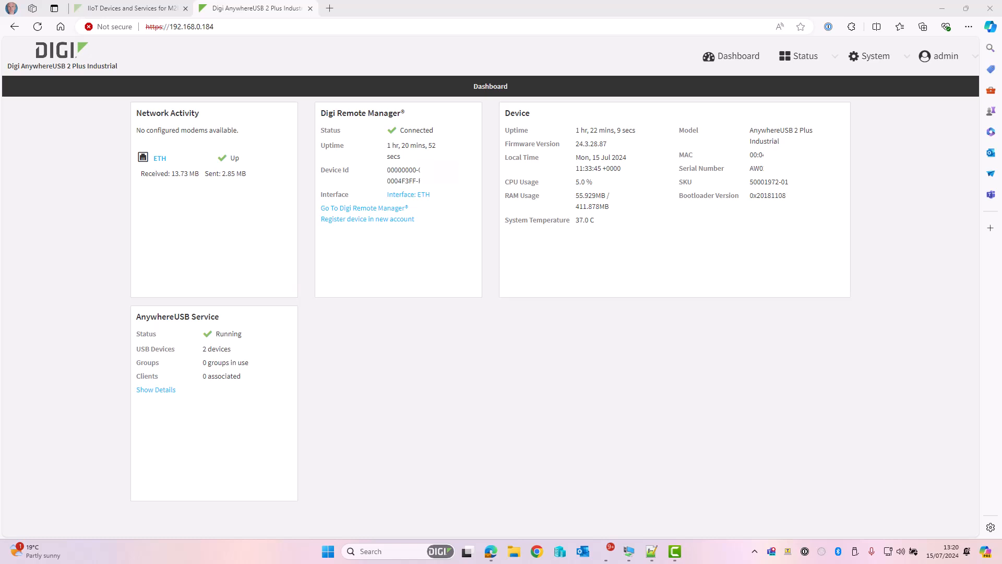
Reload the expired device page and sign back in as admin
{"action": "left_click", "coordinate": [179, 26]}
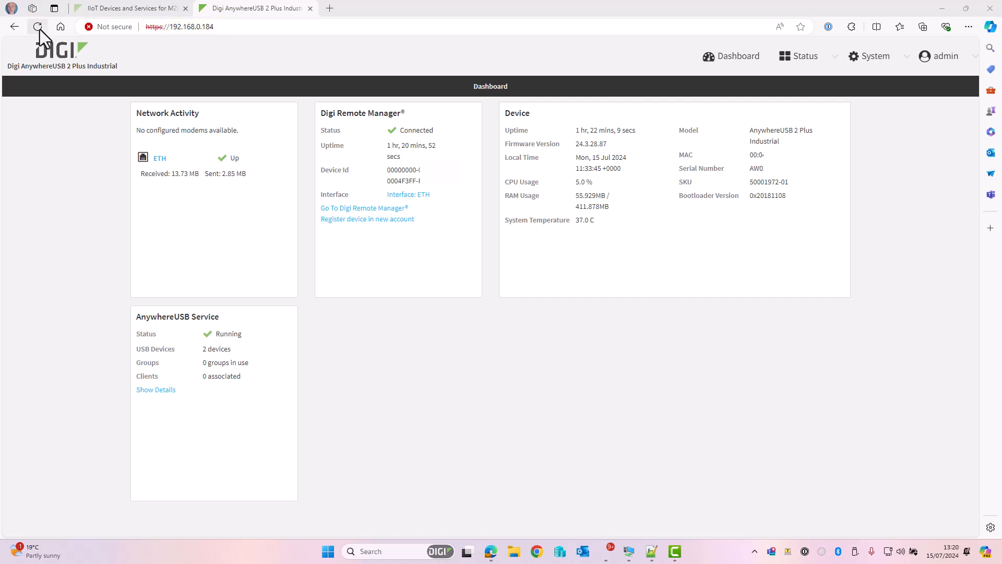
{"action": "left_click", "coordinate": [37, 26]}
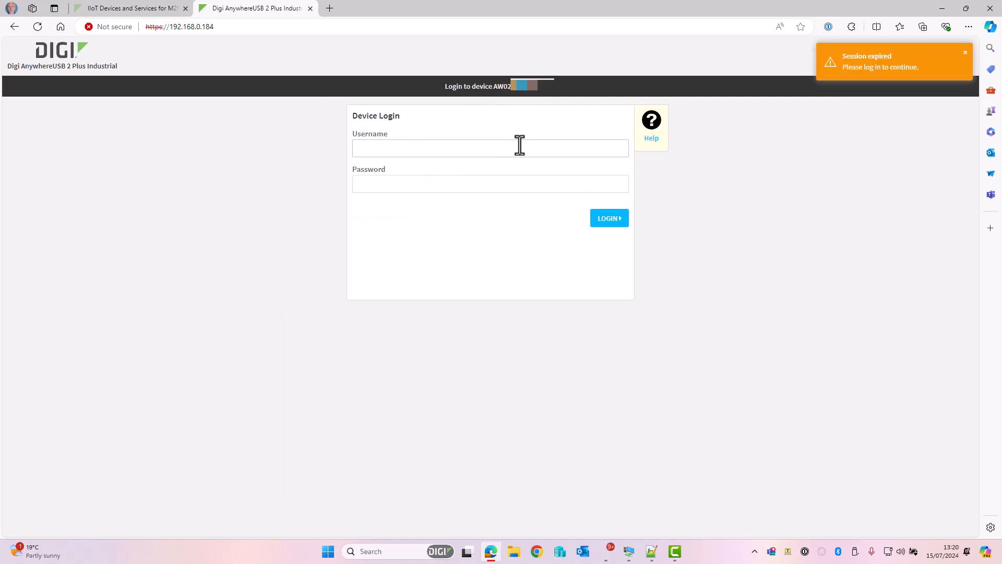
{"action": "type", "text": "a"}
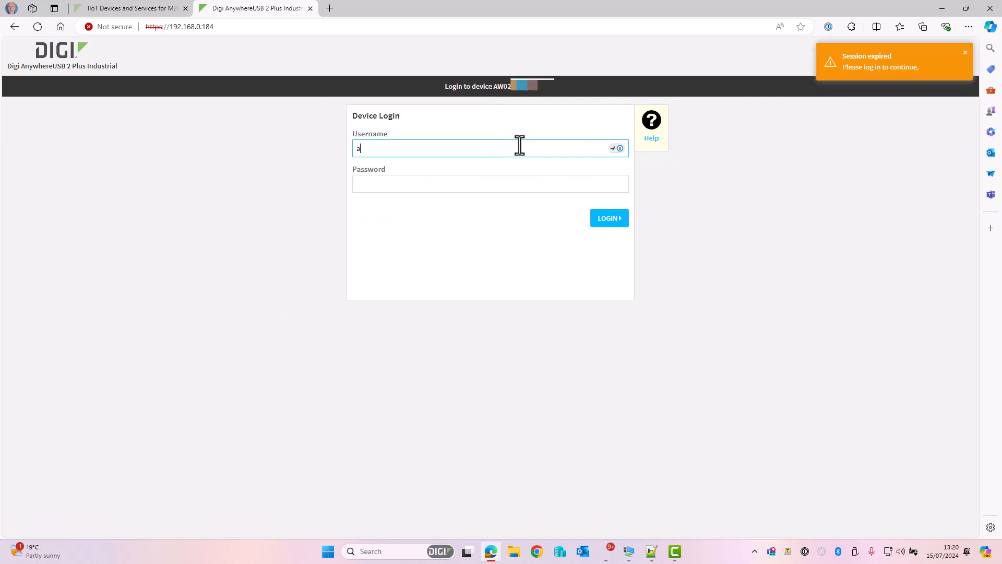
{"action": "type", "text": "dmin"}
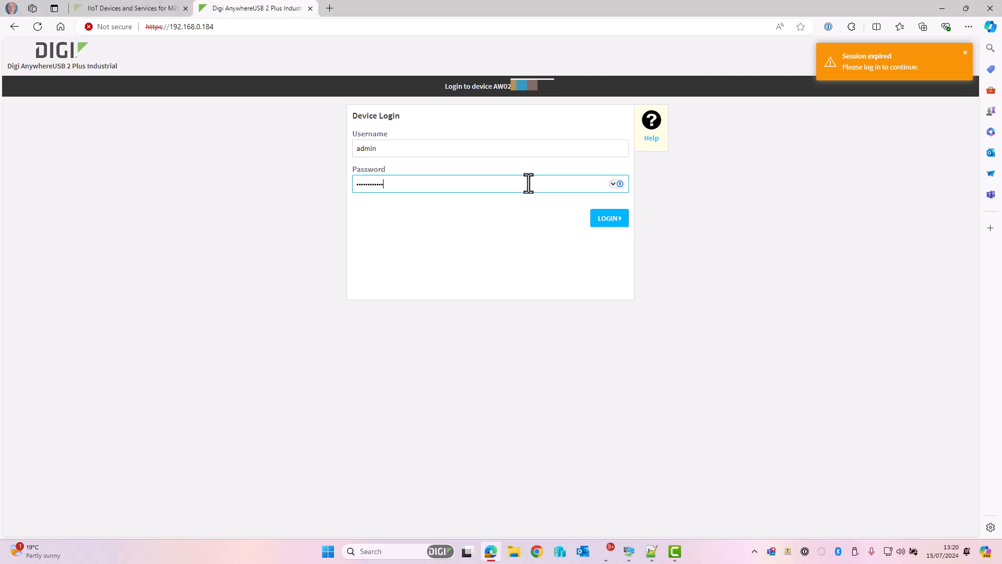
{"action": "left_click", "coordinate": [608, 219]}
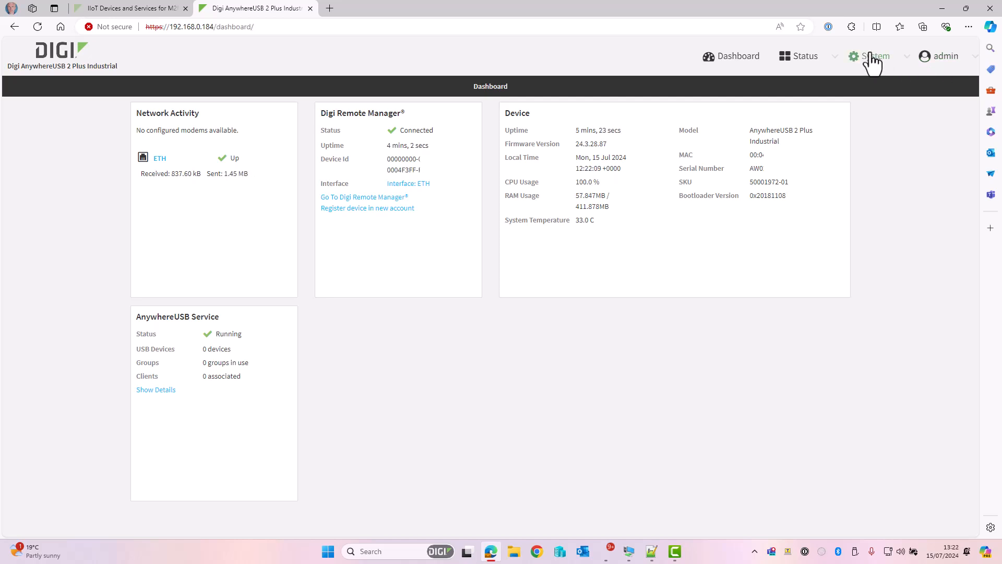
Go to System > AnywhereUSB Configuration and scroll down to Client Settings
{"action": "left_click", "coordinate": [874, 57]}
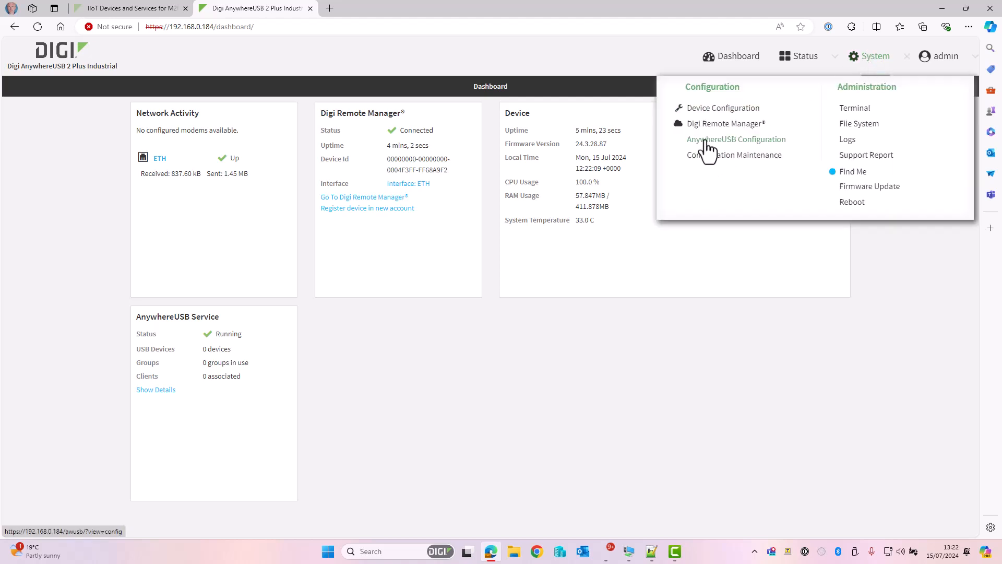
{"action": "left_click", "coordinate": [736, 139]}
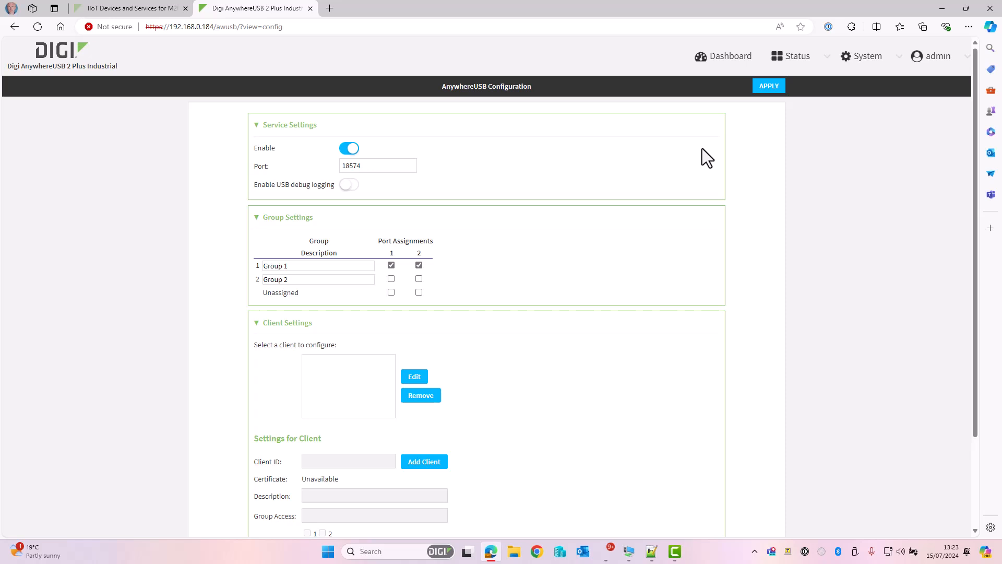
{"action": "scroll", "scroll_direction": "down", "scroll_amount": 3}
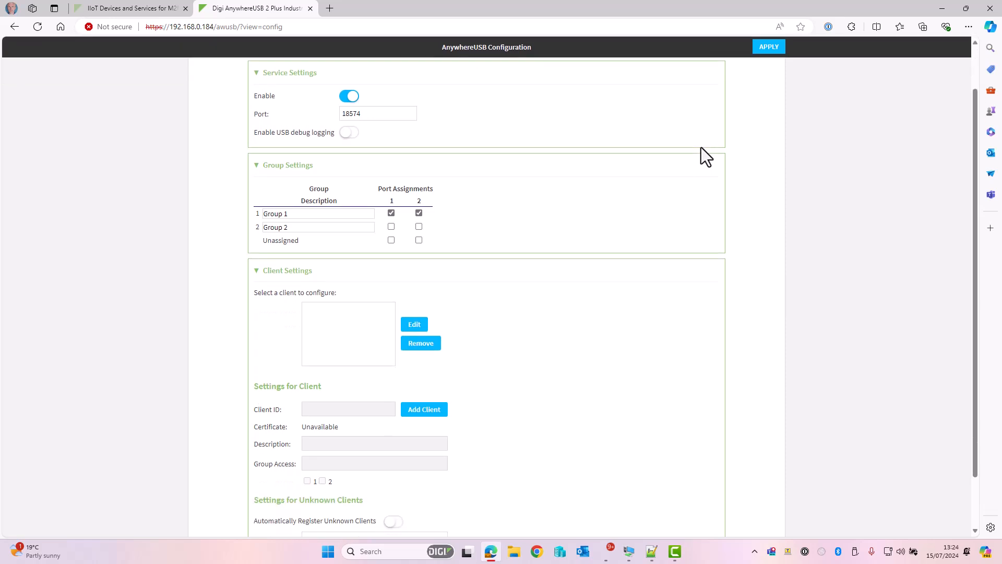
{"action": "scroll", "scroll_direction": "down", "scroll_amount": 3}
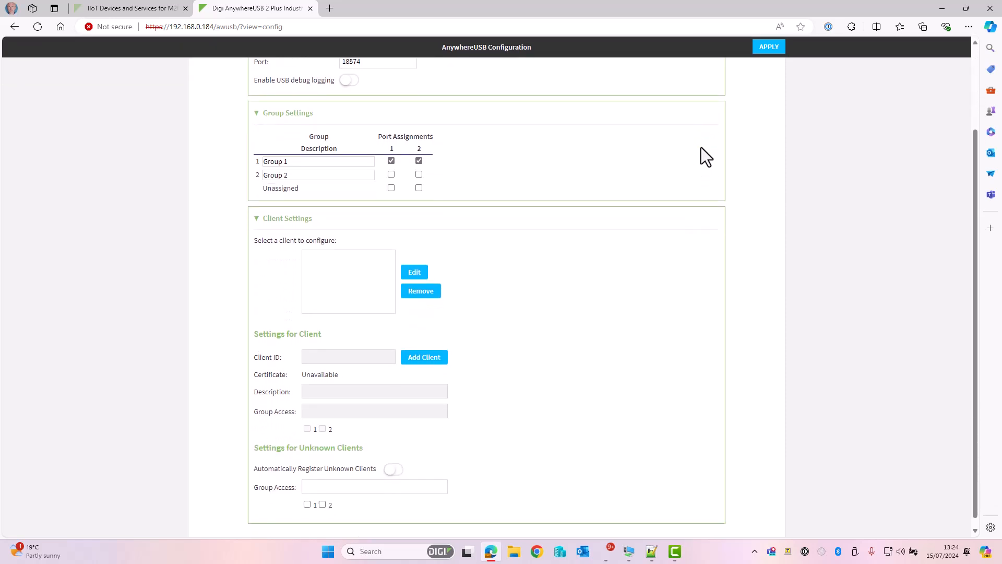
{"action": "mouse_move", "coordinate": [564, 379]}
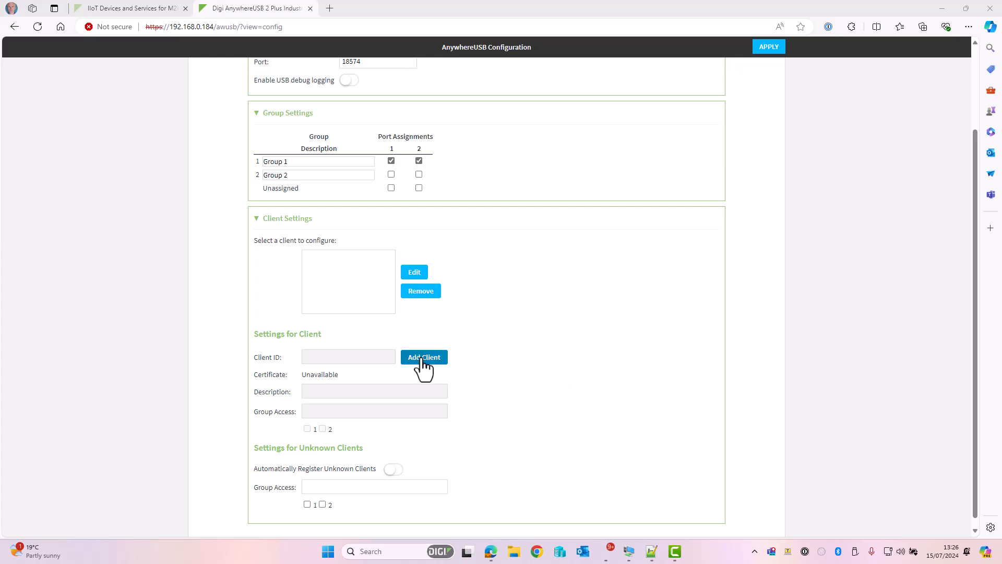
Add client 'Local' with description Win11-PC and Group 1 access, then apply
{"action": "left_click", "coordinate": [424, 357]}
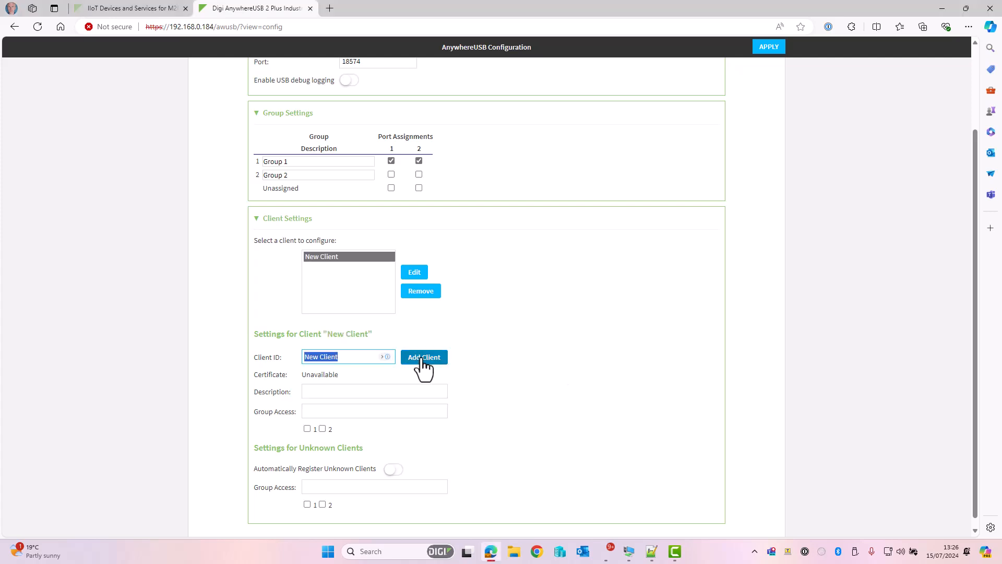
{"action": "mouse_move", "coordinate": [388, 356]}
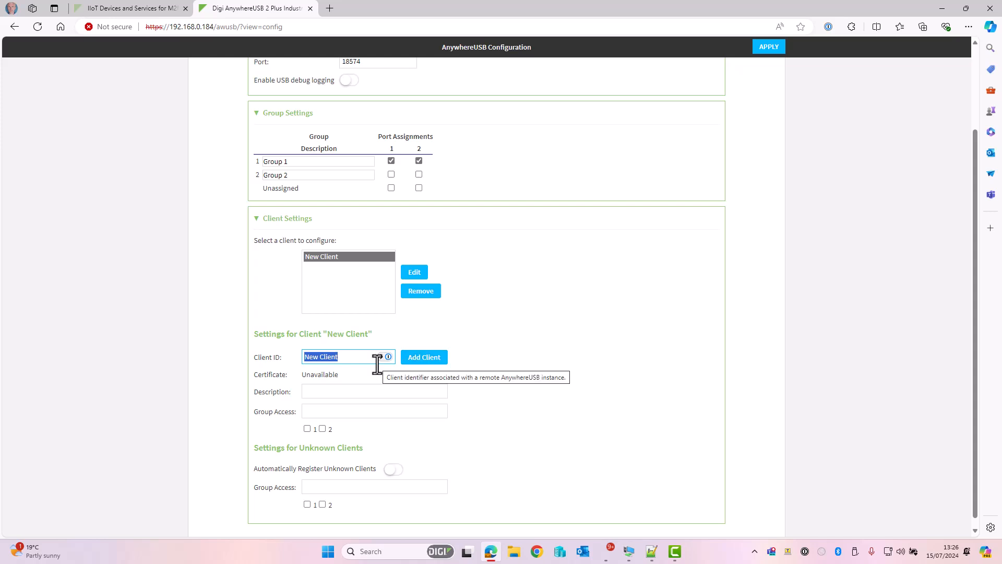
{"action": "type", "text": "Local"}
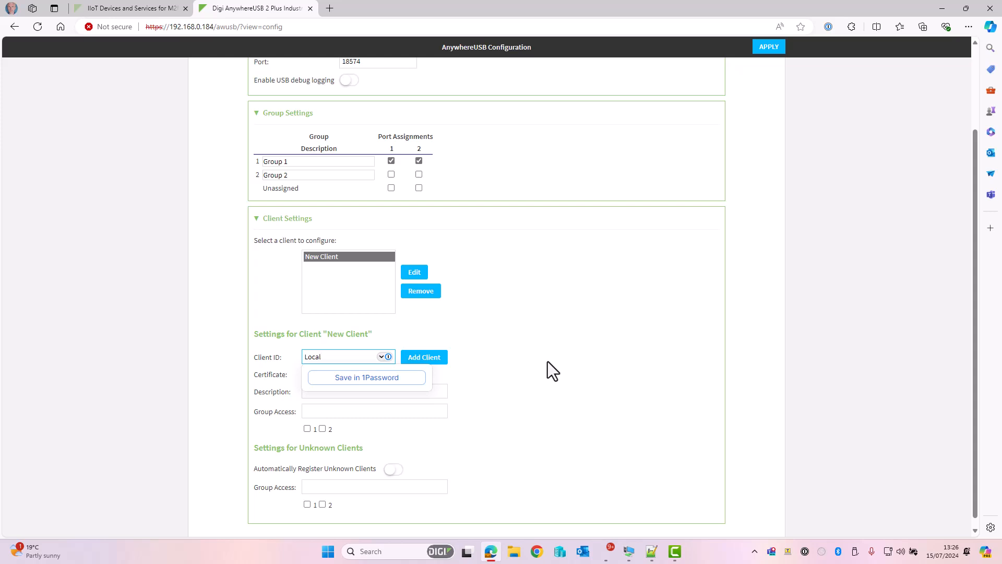
{"action": "left_click", "coordinate": [374, 390]}
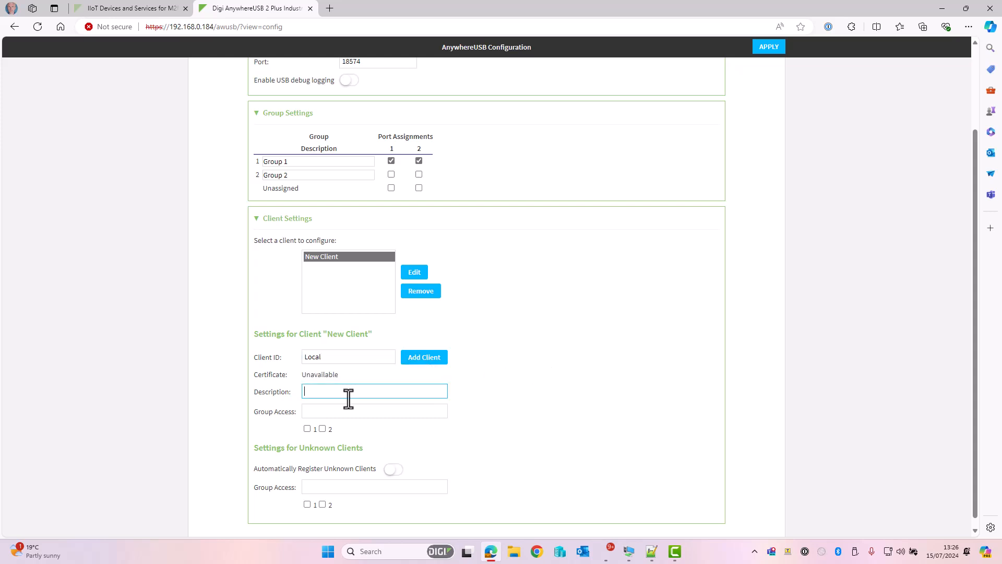
{"action": "type", "text": "Win11-PC"}
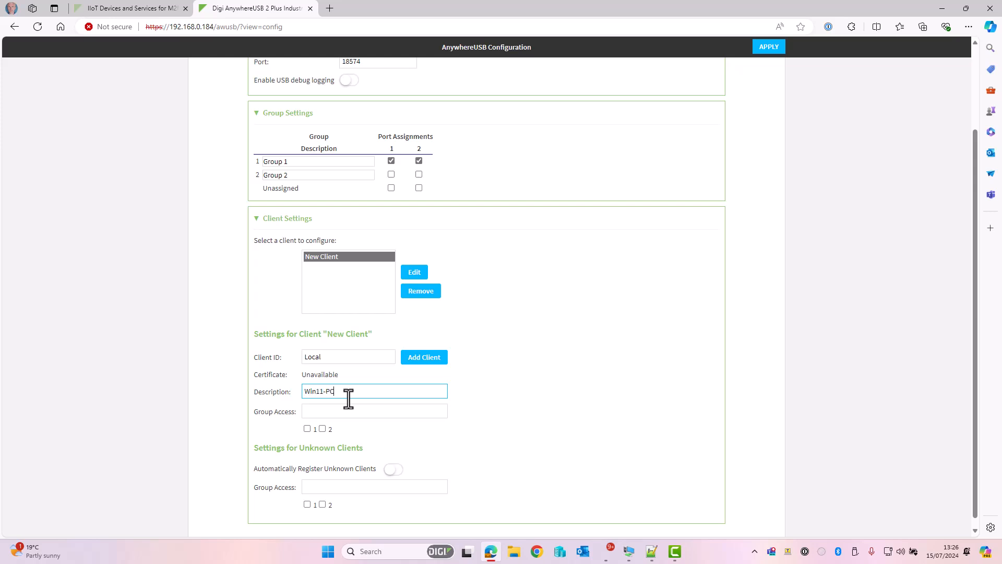
{"action": "left_click", "coordinate": [307, 429]}
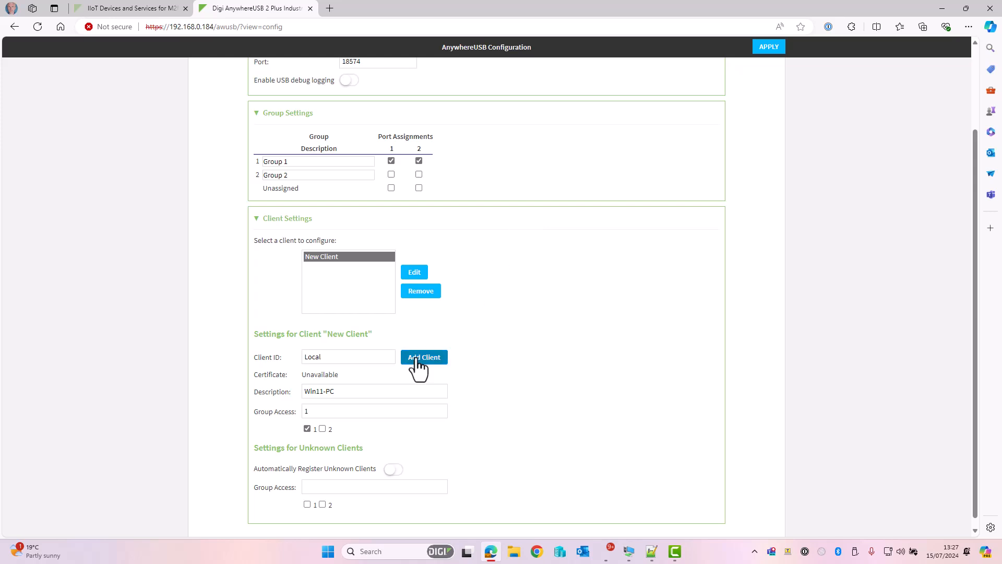
{"action": "left_click", "coordinate": [423, 356]}
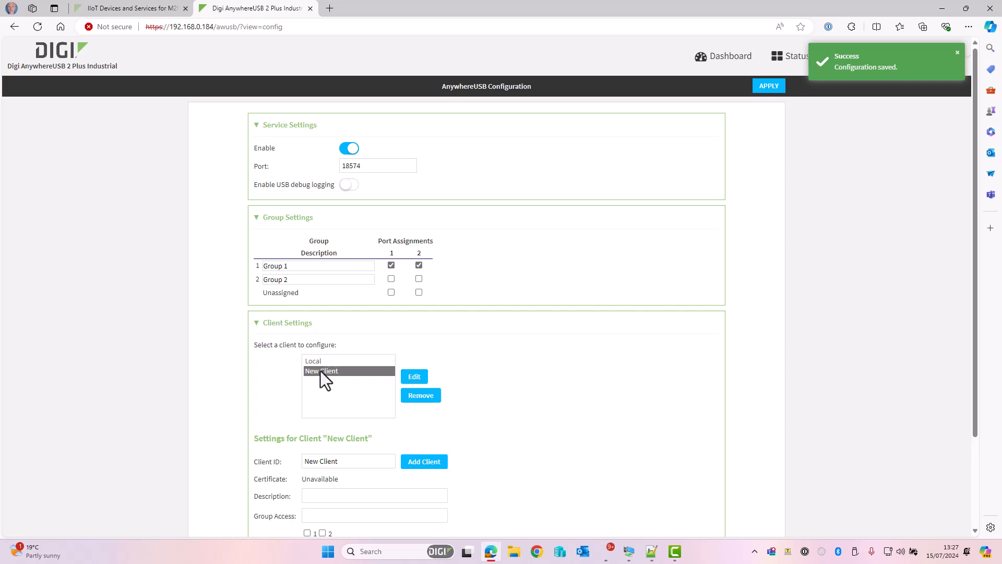
Remove the placeholder New Client entry and confirm the deletion
{"action": "left_click", "coordinate": [420, 395]}
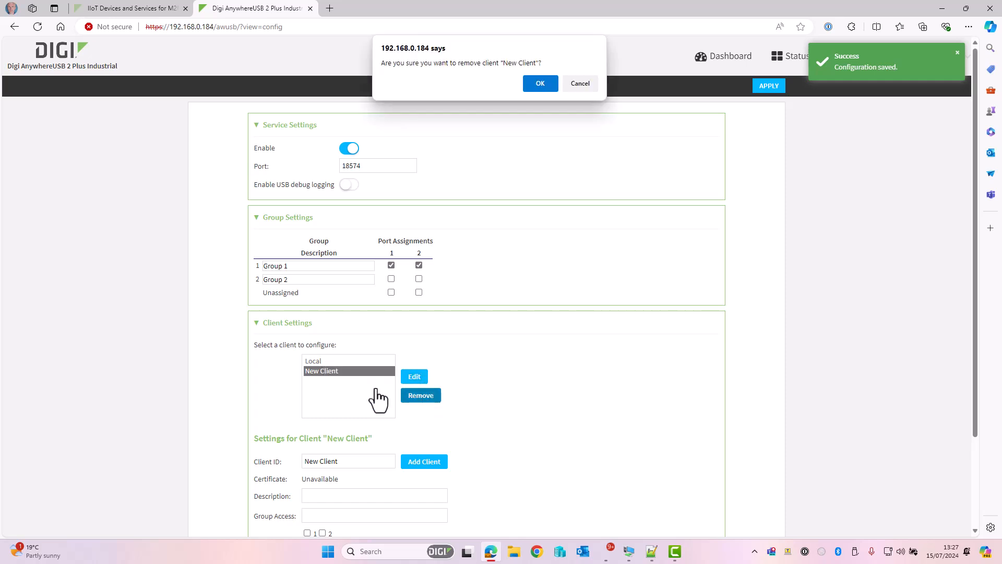
{"action": "left_click", "coordinate": [539, 83]}
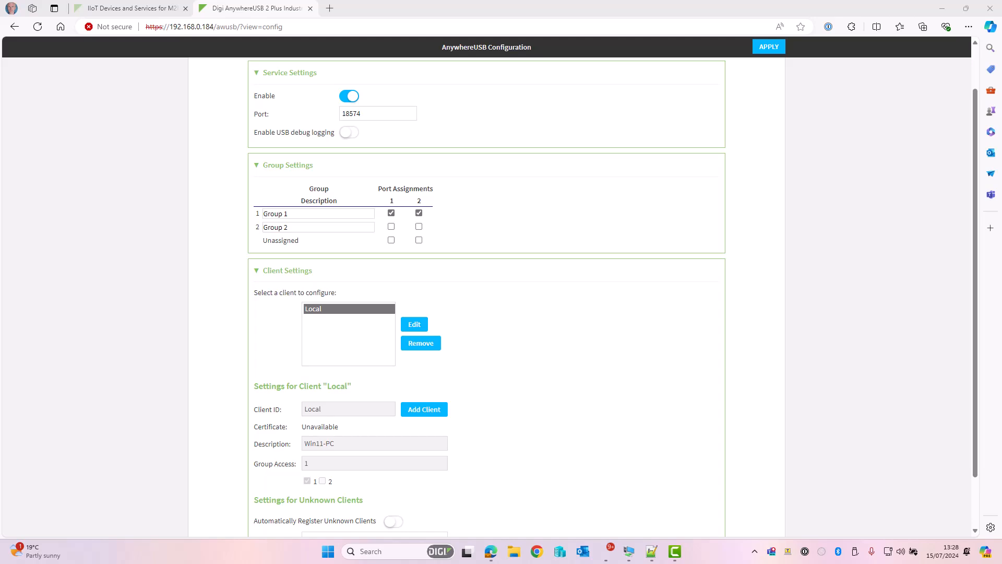
On the Digi site, search products for 'anyw' and open AnywhereUSB 2 Plus support
{"action": "left_click", "coordinate": [128, 8]}
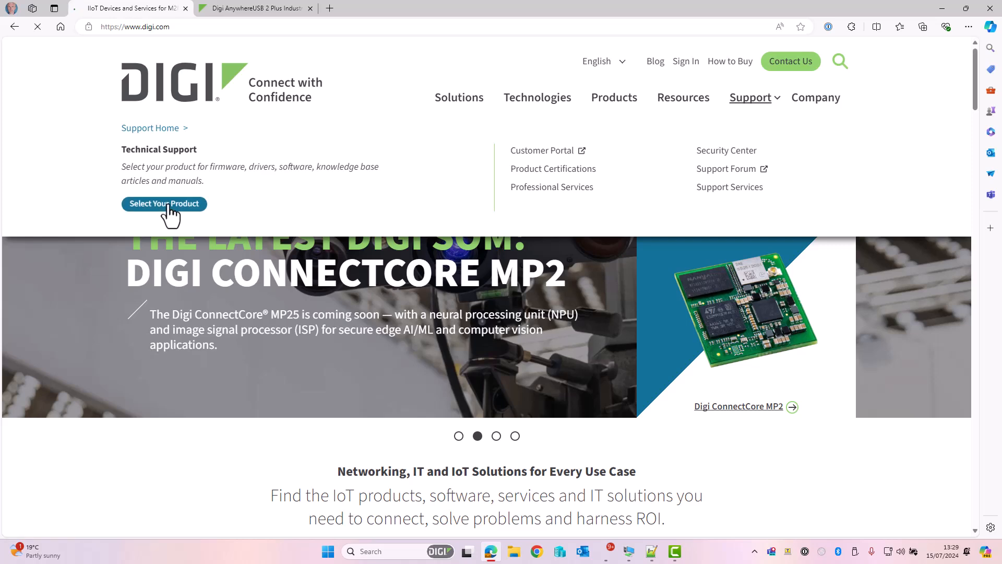
{"action": "left_click", "coordinate": [163, 203]}
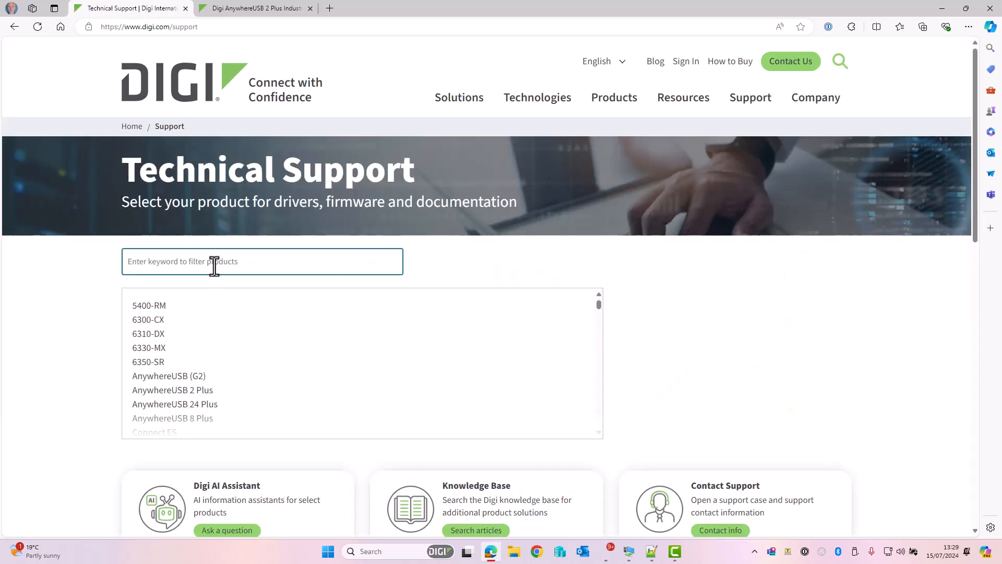
{"action": "type", "text": "anyw"}
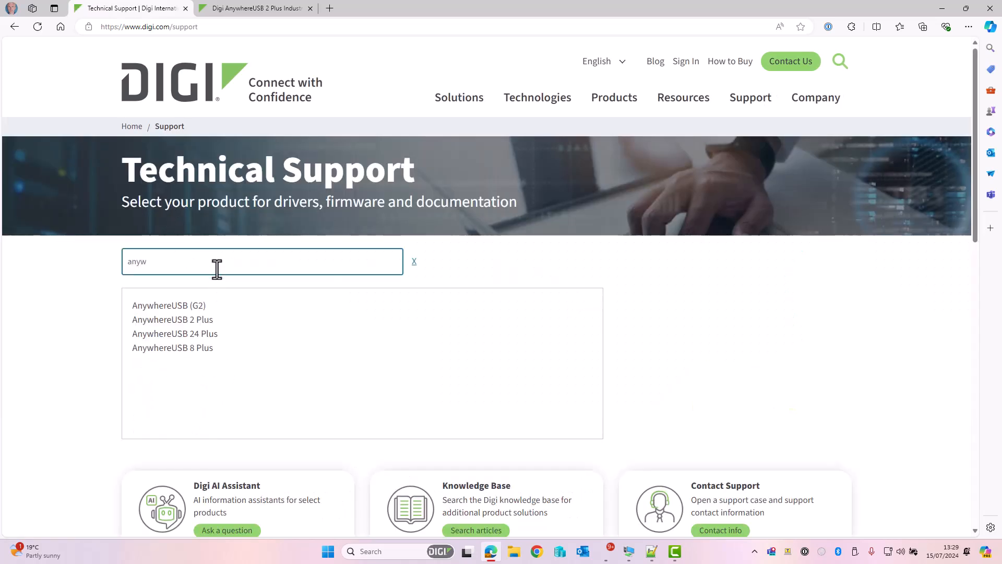
{"action": "left_click", "coordinate": [172, 319]}
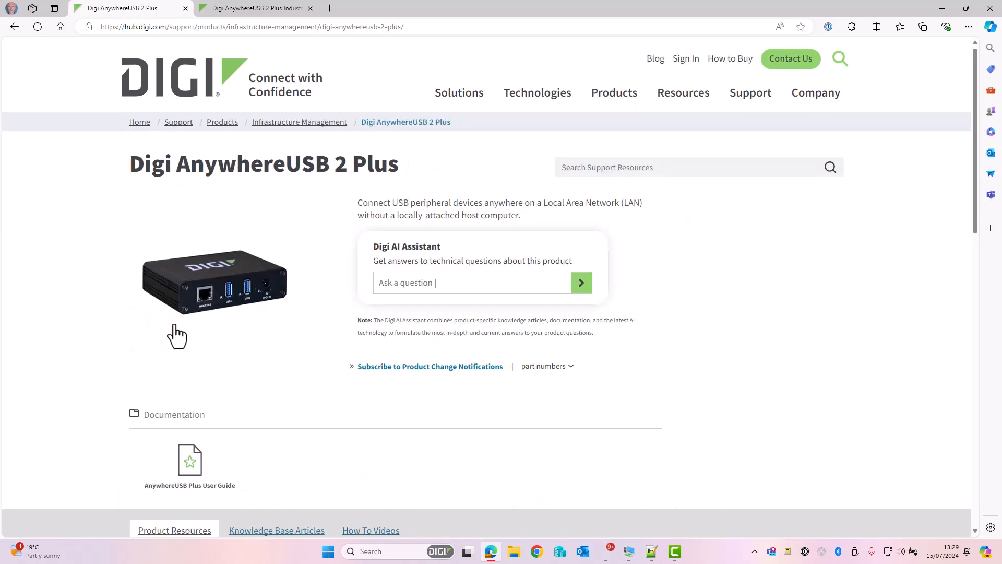
{"action": "scroll", "scroll_direction": "down", "scroll_amount": 3}
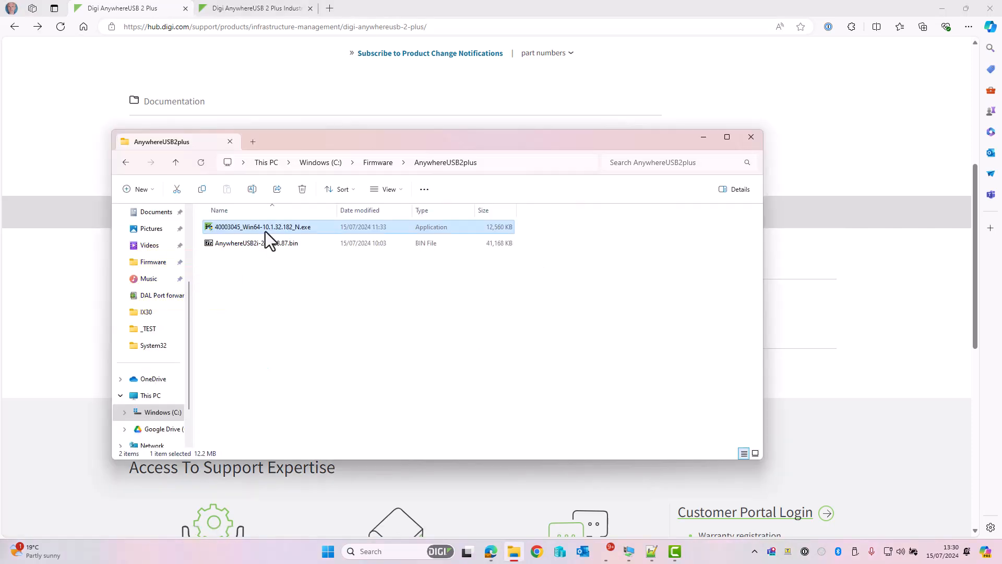
Install AnywhereUSB Manager from 40003045 as standalone, with Run at Logon unticked
{"action": "double_click", "coordinate": [262, 226]}
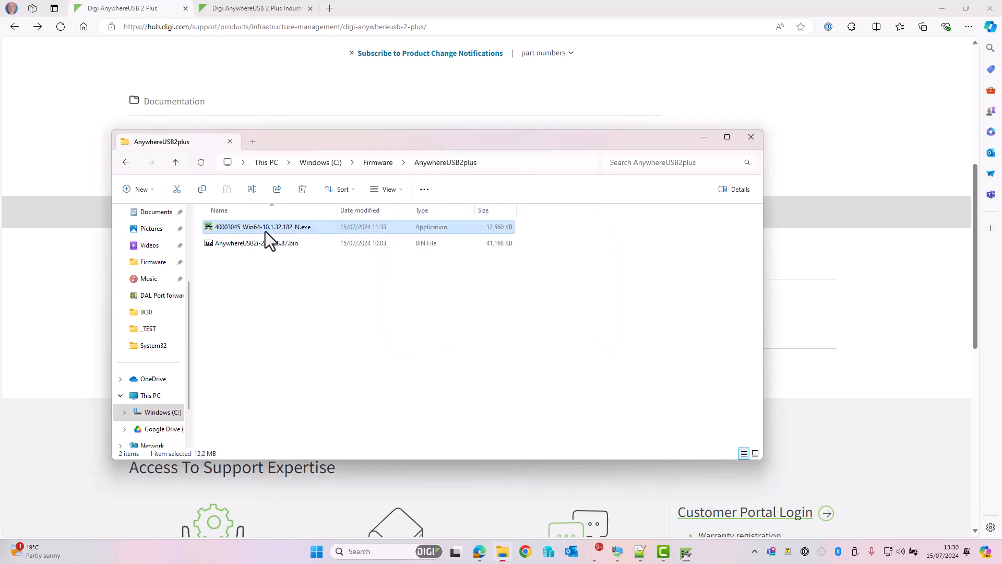
{"action": "double_click", "coordinate": [262, 227]}
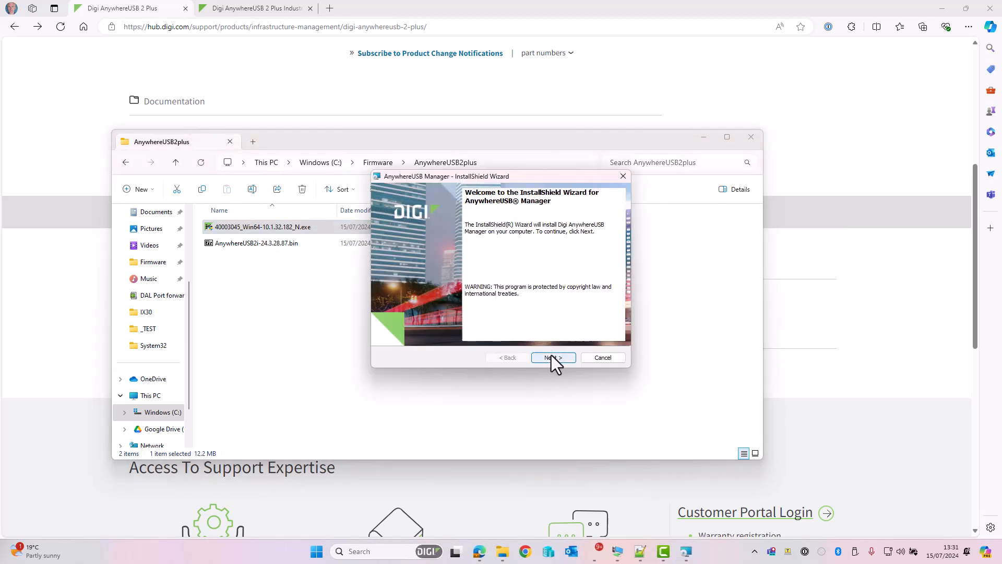
{"action": "left_click", "coordinate": [551, 357]}
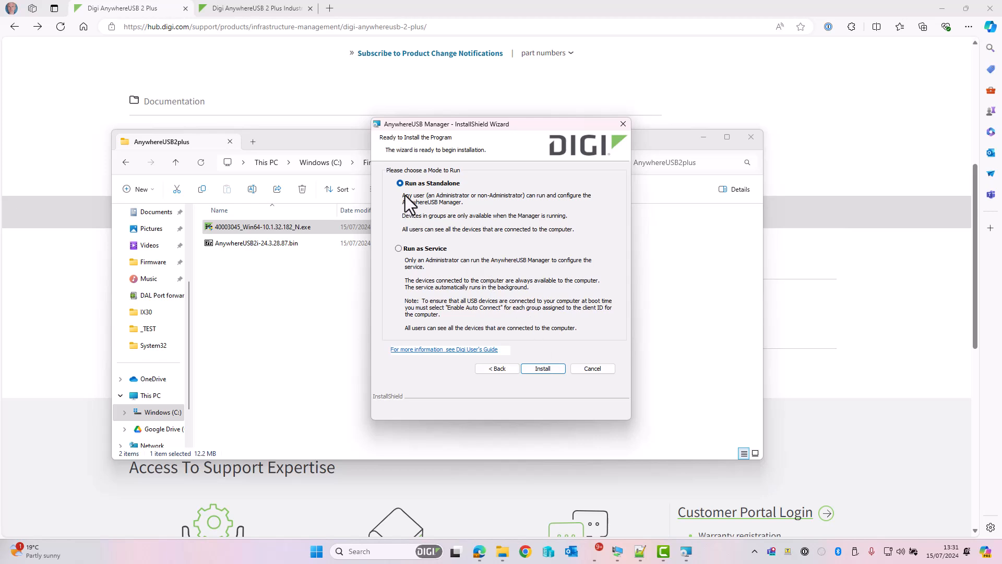
{"action": "mouse_move", "coordinate": [543, 368]}
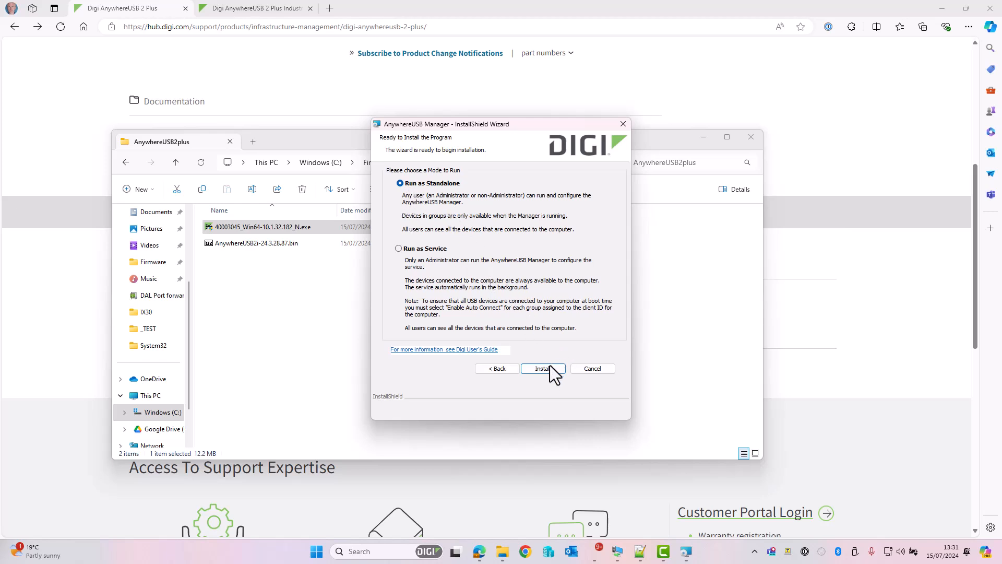
{"action": "left_click", "coordinate": [542, 368]}
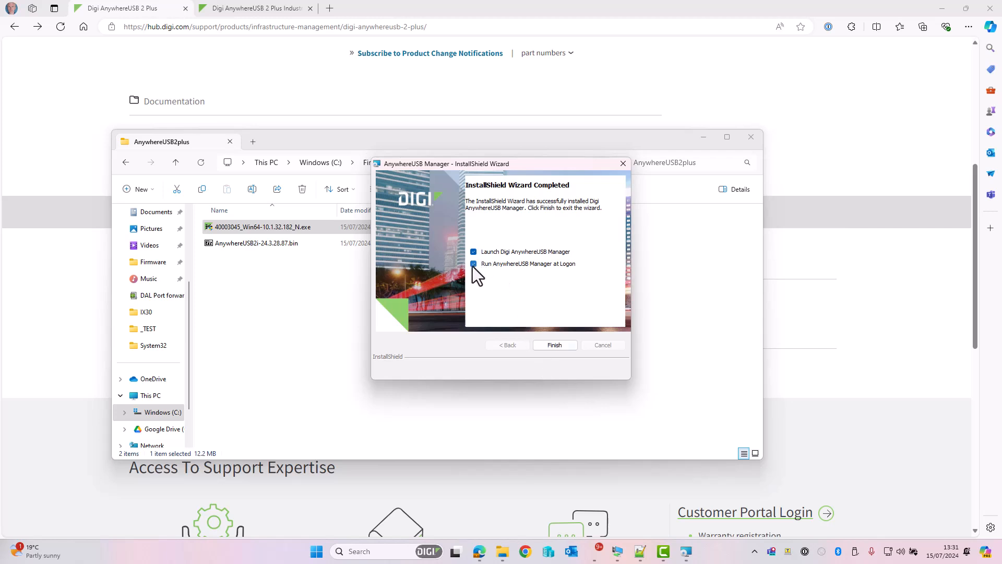
{"action": "left_click", "coordinate": [473, 263]}
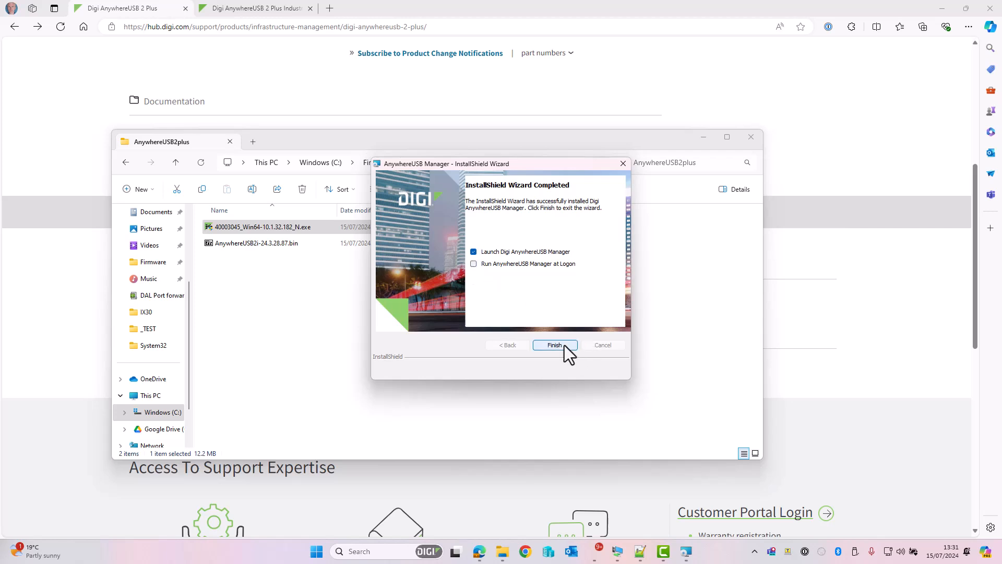
{"action": "left_click", "coordinate": [554, 345]}
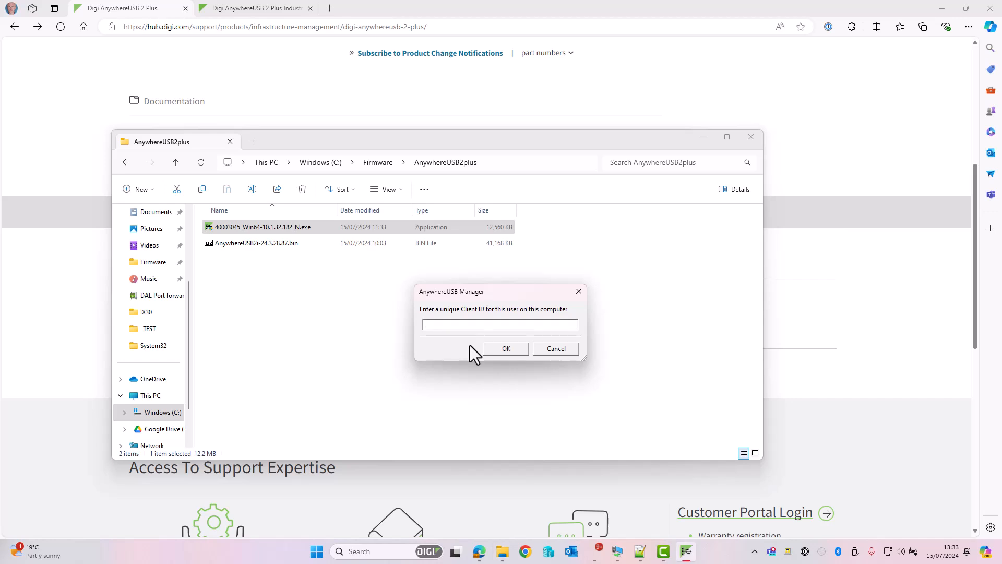
Enter 'Local' as the client ID and confirm to open the Manager
{"action": "left_click", "coordinate": [498, 324]}
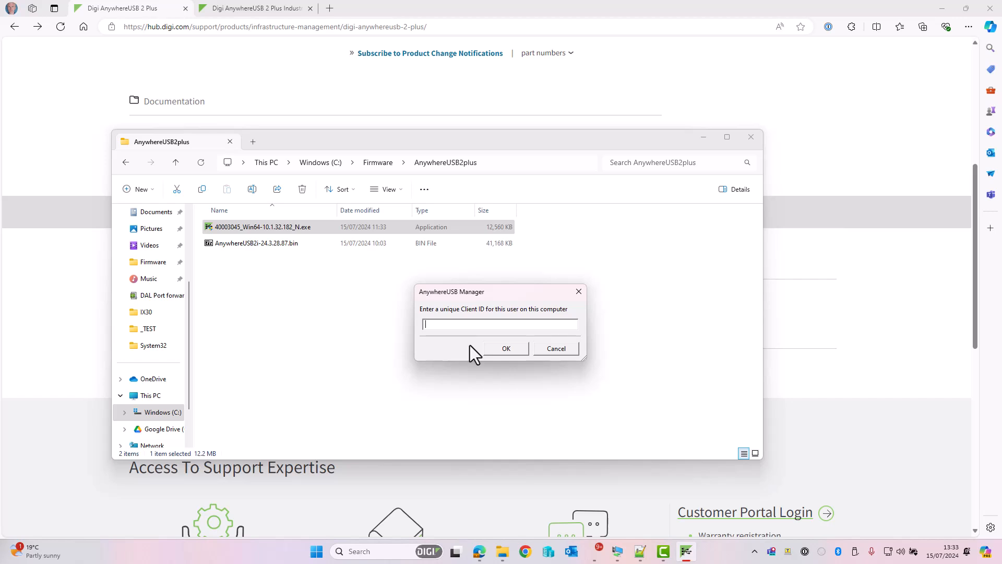
{"action": "type", "text": "Local"}
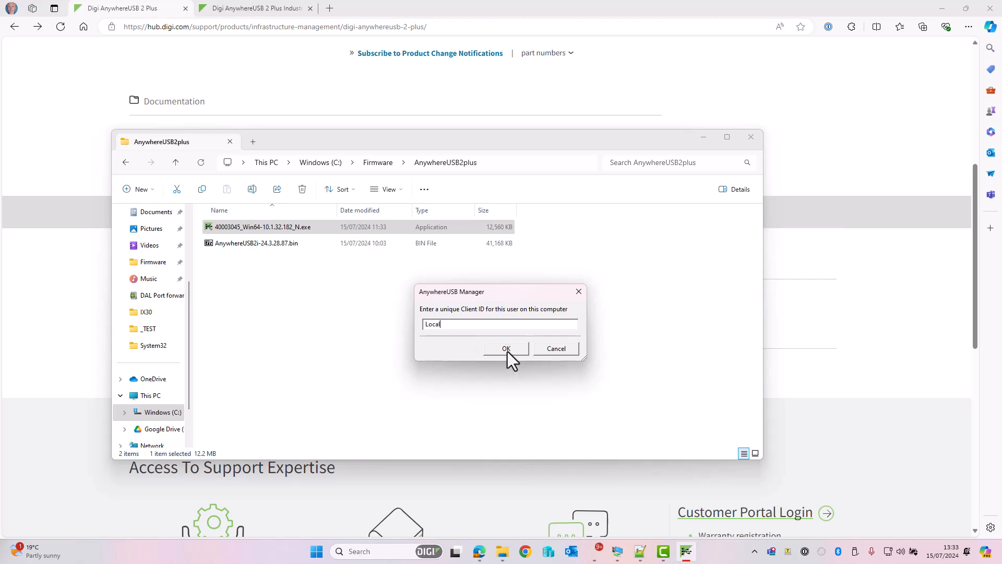
{"action": "left_click", "coordinate": [505, 348]}
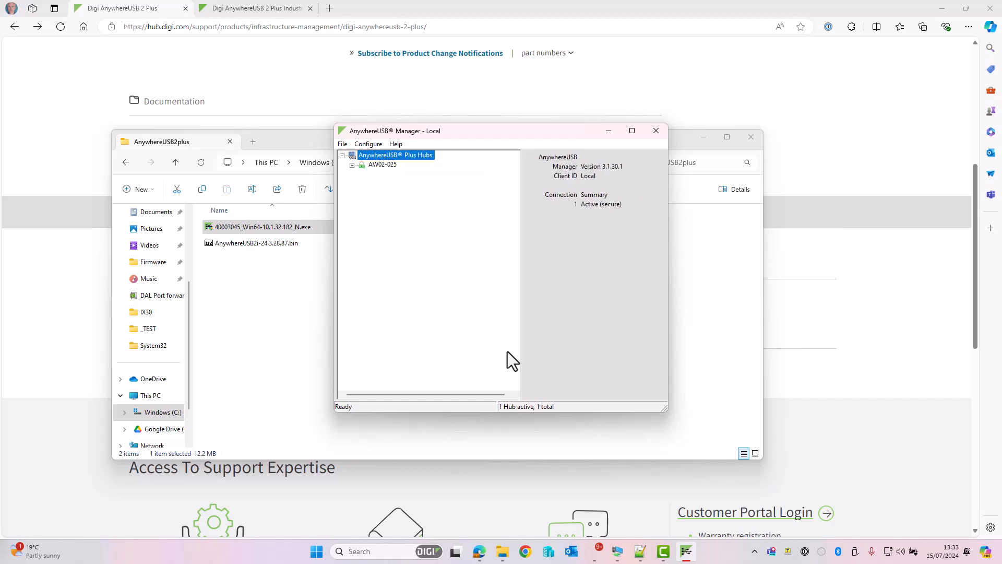
Expand hub AW02-025 and Group 1 to list its webcam and second USB device
{"action": "left_click", "coordinate": [361, 165]}
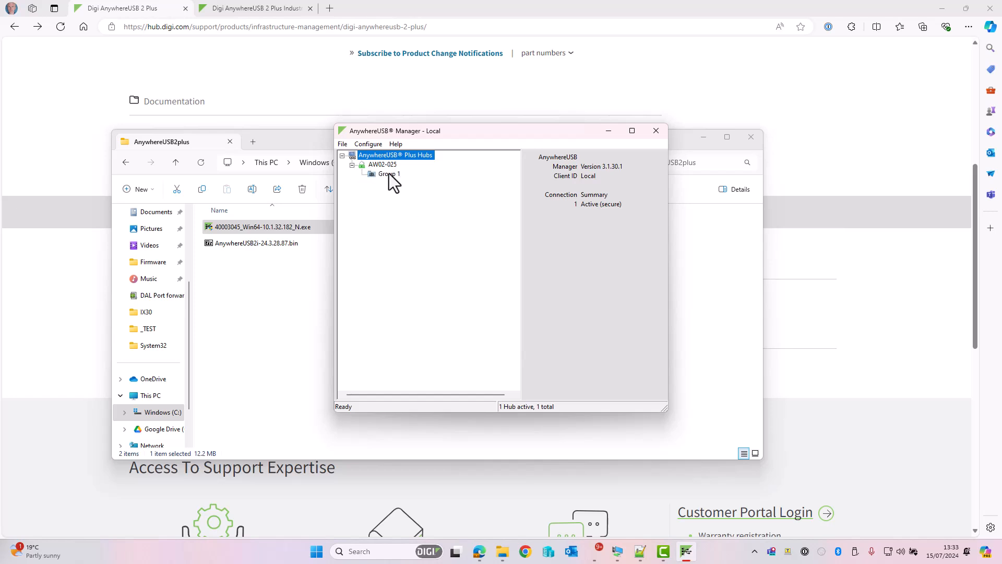
{"action": "left_click", "coordinate": [389, 174]}
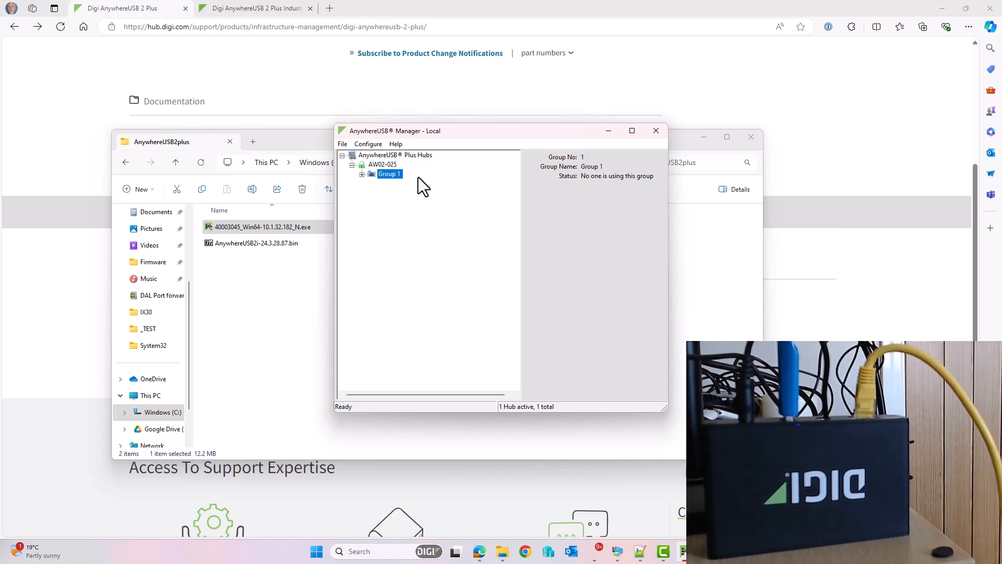
{"action": "mouse_move", "coordinate": [364, 186]}
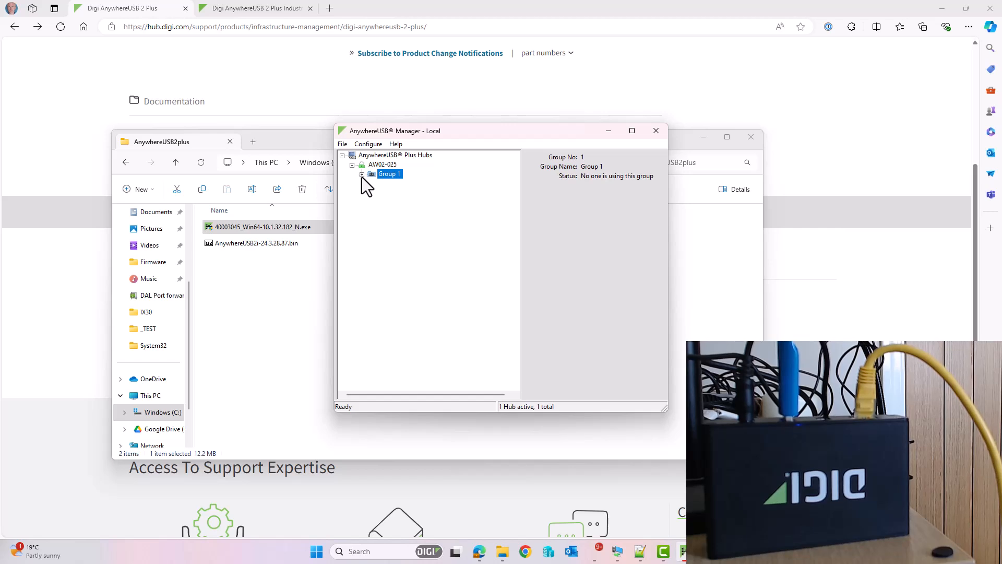
{"action": "left_click", "coordinate": [361, 174]}
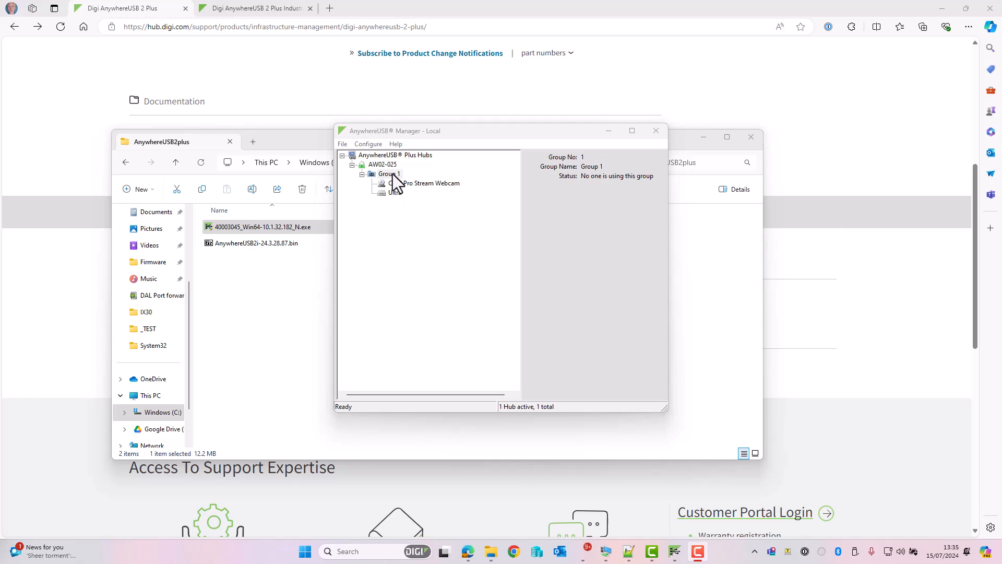
Choose Connect to Group from Group 1's right-click menu
{"action": "right_click", "coordinate": [385, 173]}
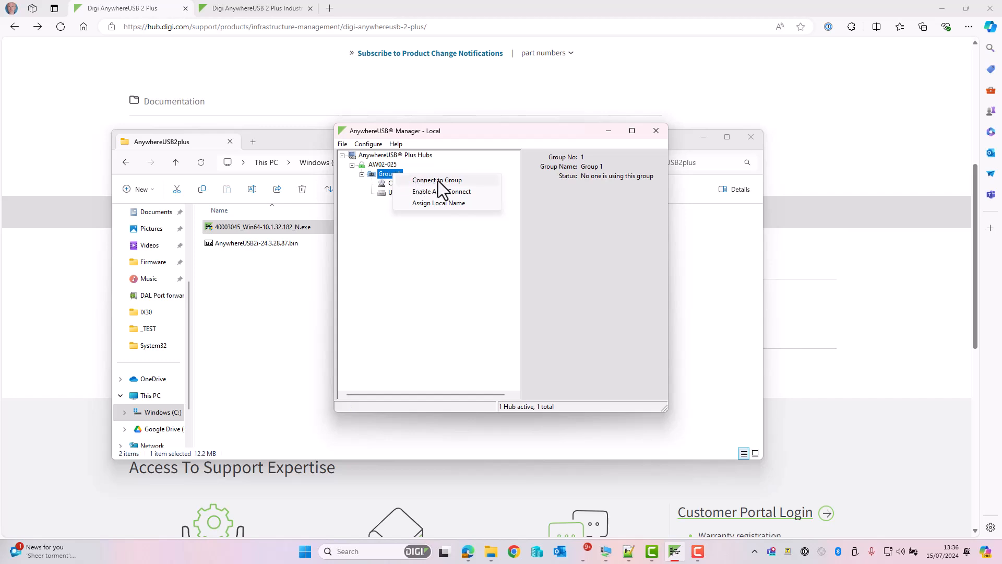
{"action": "left_click", "coordinate": [436, 179]}
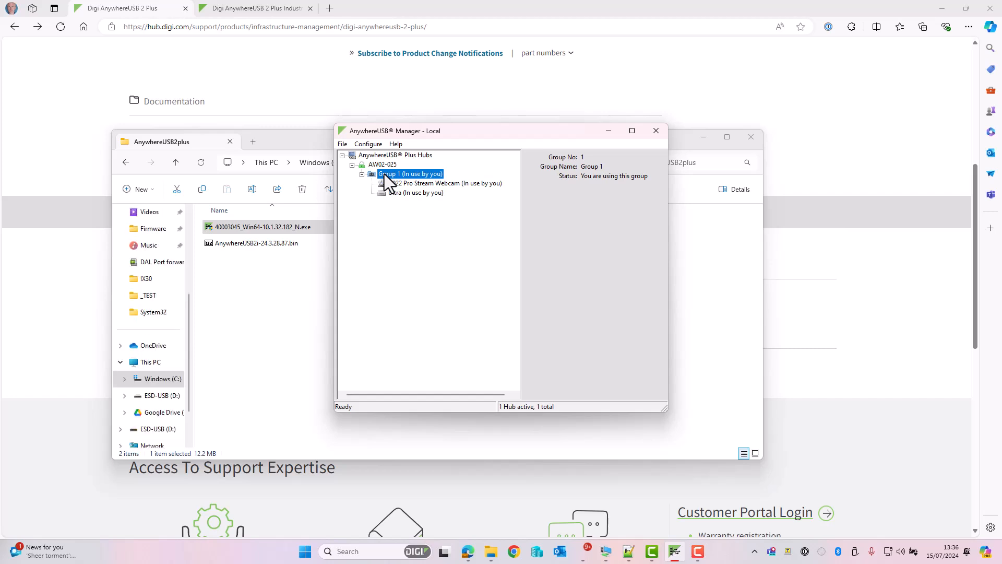
{"action": "mouse_move", "coordinate": [373, 245]}
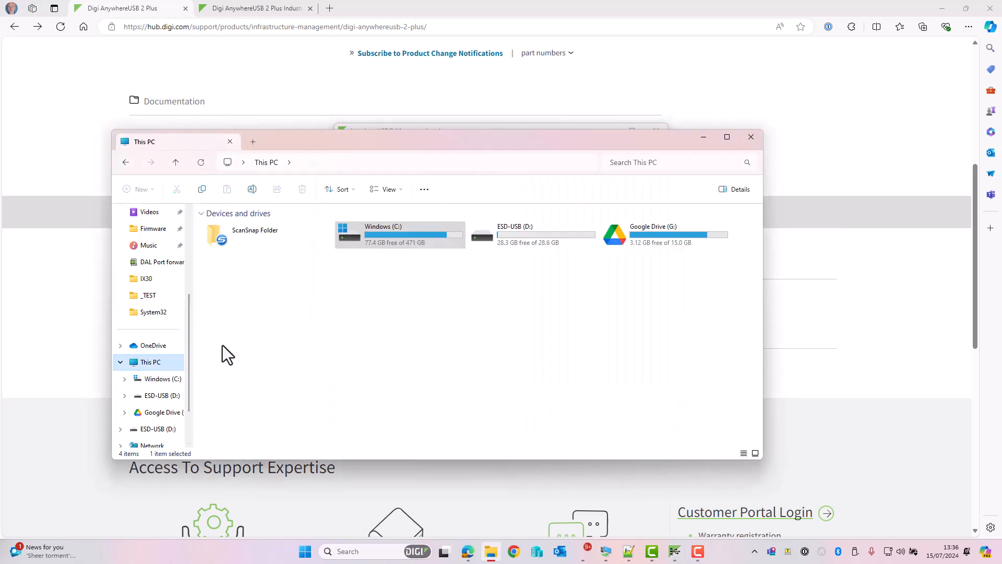
Open the ESD-USB (D:) drive to view its MP3s, then search Windows for 'cam'
{"action": "double_click", "coordinate": [545, 234]}
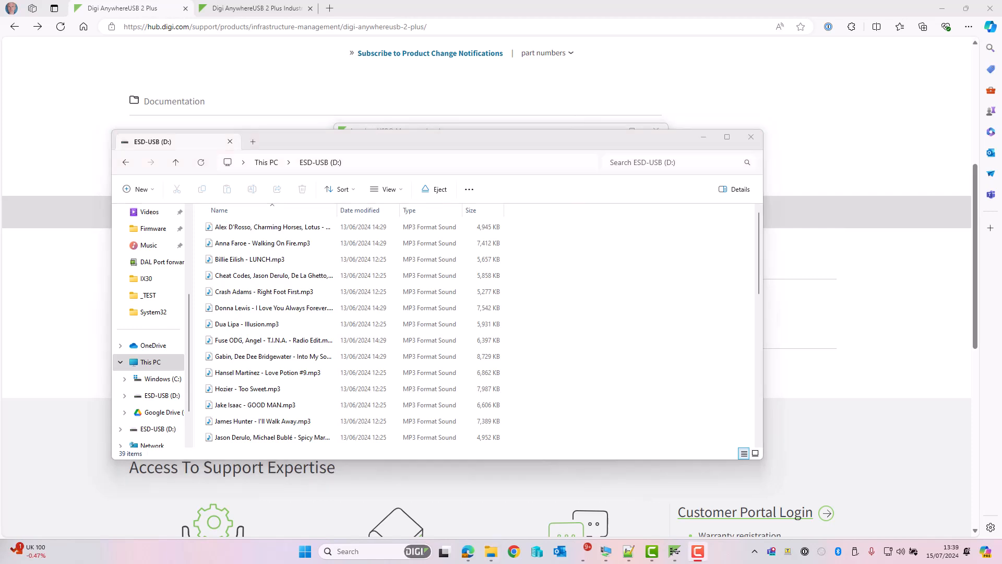
{"action": "type", "text": "cam"}
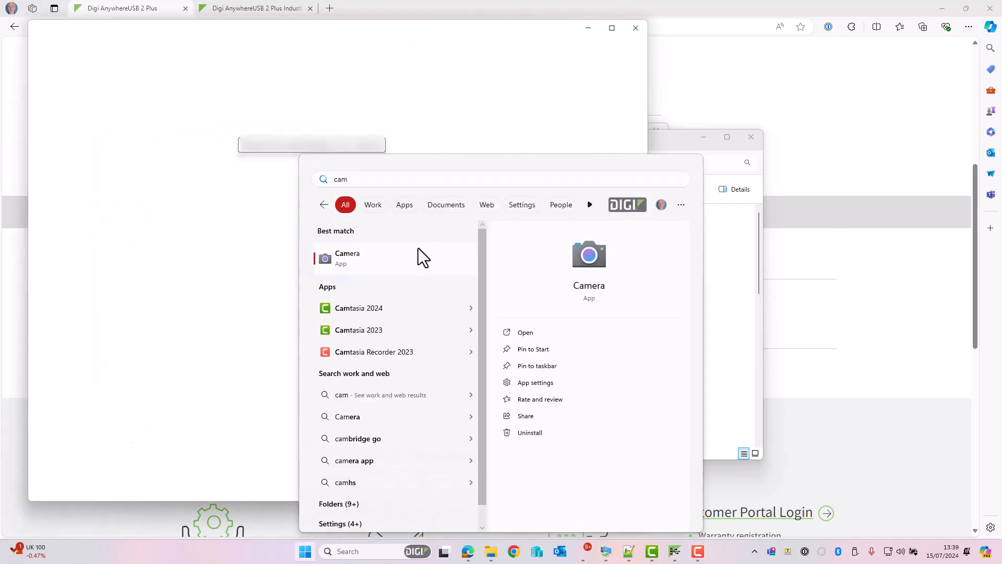
Launch Windows Camera and switch to the hub-connected webcam showing the Digi hub
{"action": "left_click", "coordinate": [348, 257]}
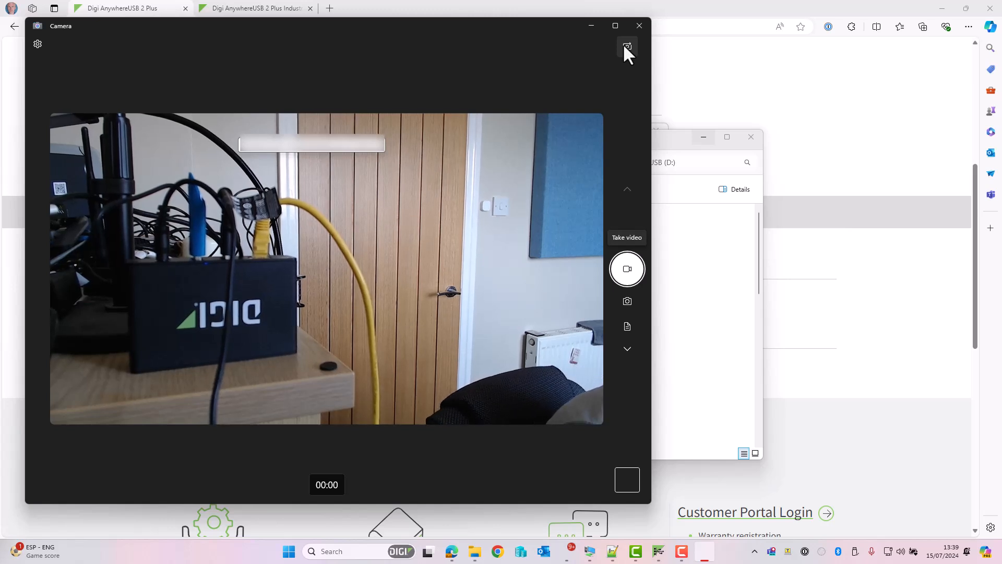
{"action": "left_click", "coordinate": [638, 26]}
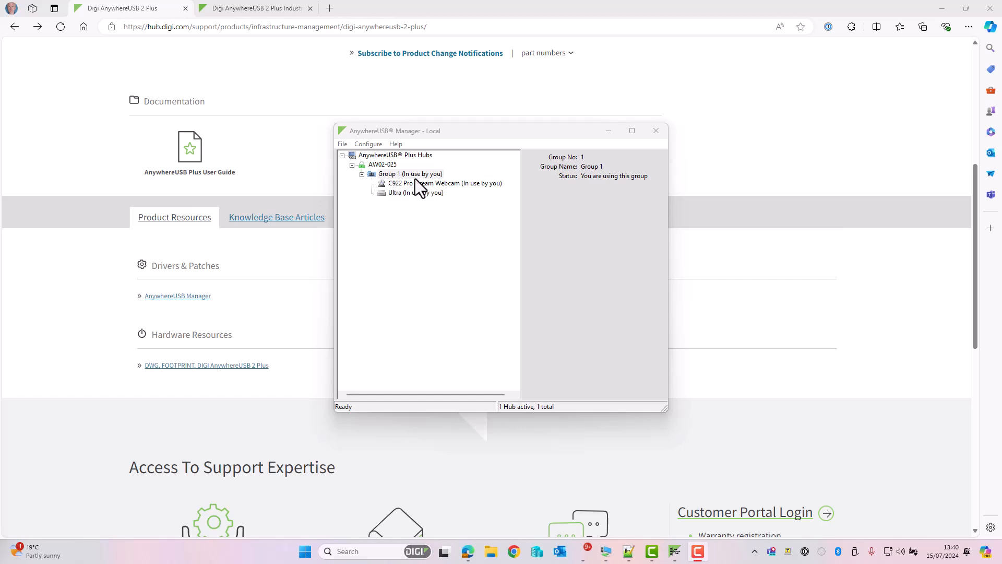
{"action": "mouse_move", "coordinate": [411, 188]}
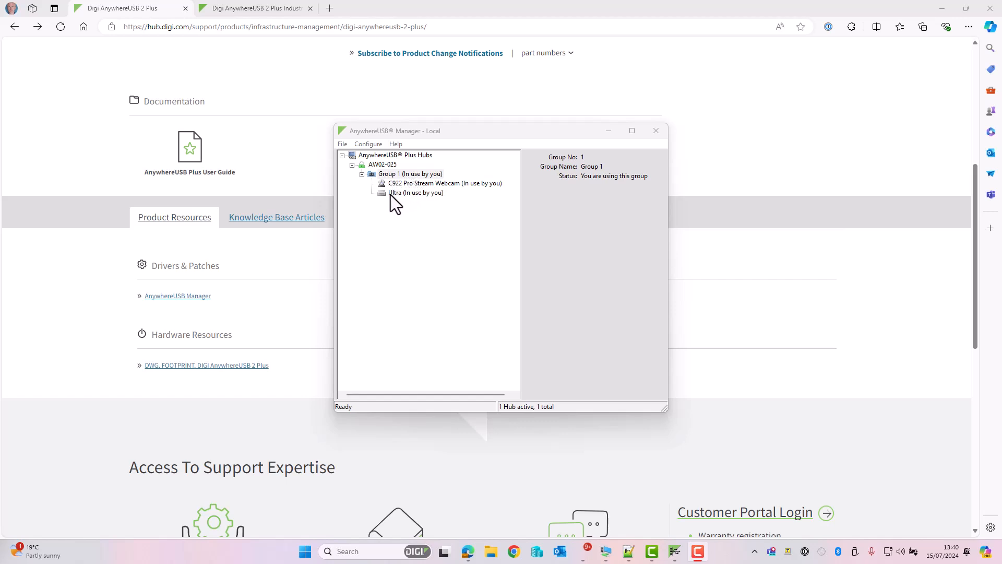
{"action": "mouse_move", "coordinate": [424, 194]}
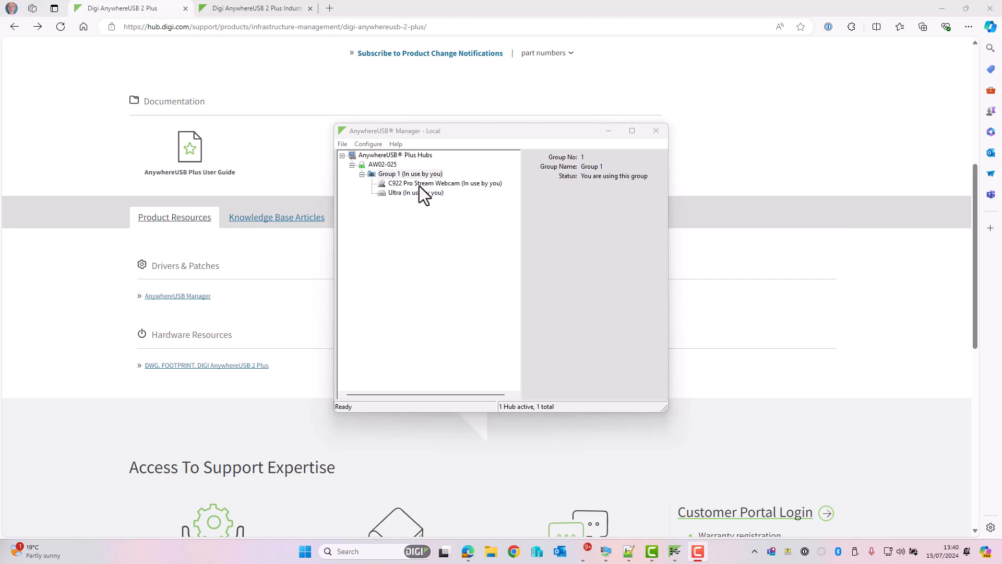
{"action": "mouse_move", "coordinate": [414, 177]}
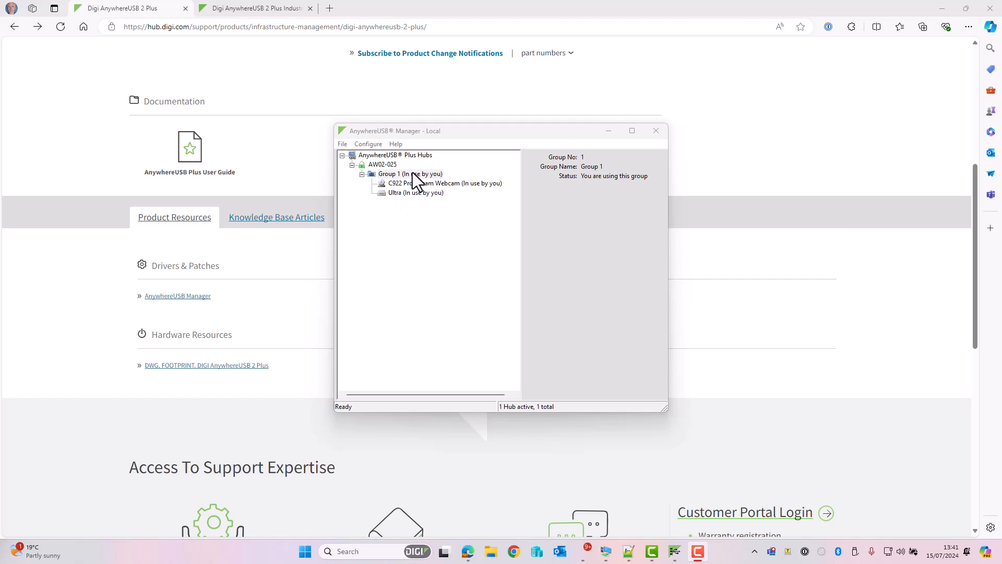
{"action": "mouse_move", "coordinate": [421, 185]}
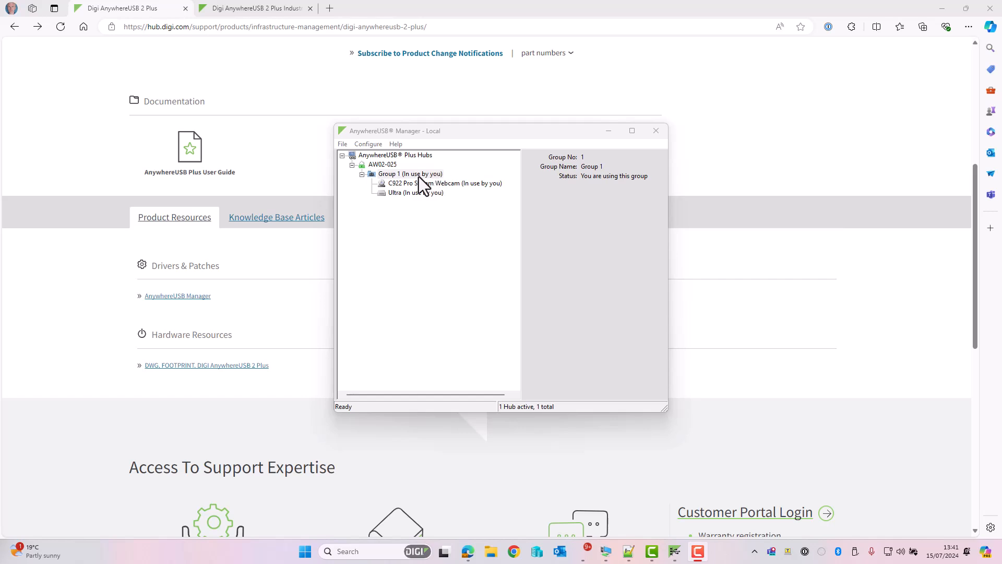
Disconnect this computer from Group 1 via its context menu, releasing both devices
{"action": "right_click", "coordinate": [409, 173]}
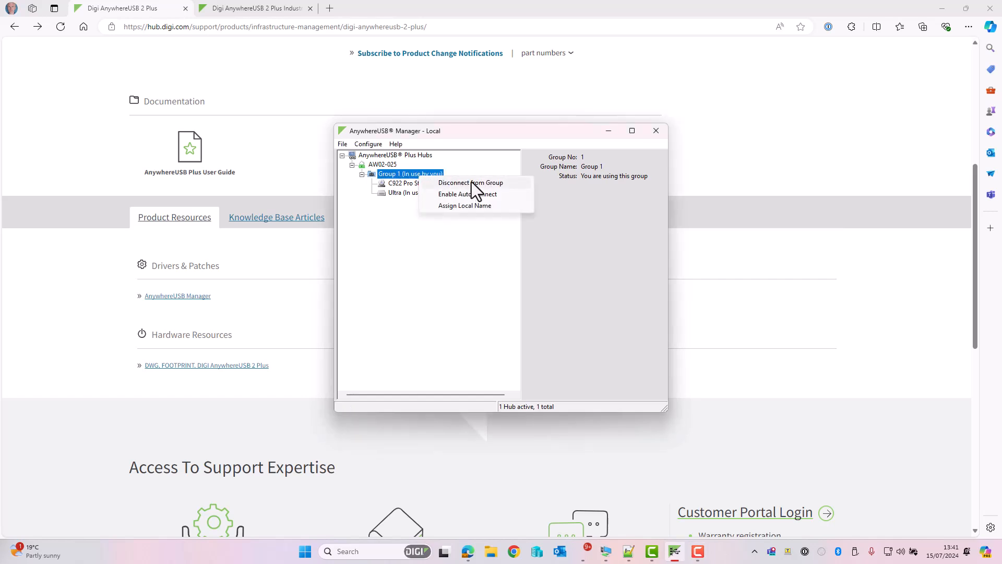
{"action": "left_click", "coordinate": [471, 182]}
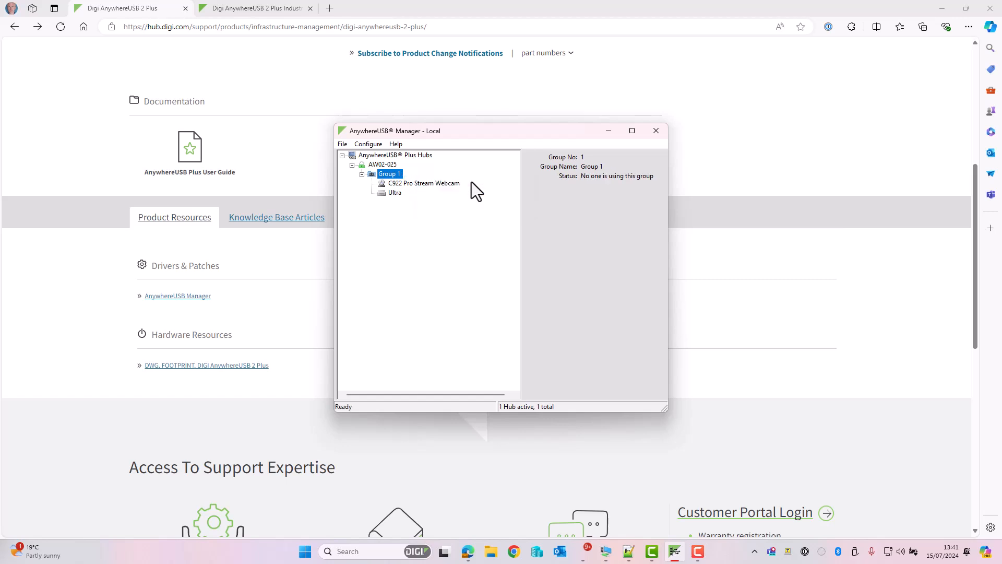